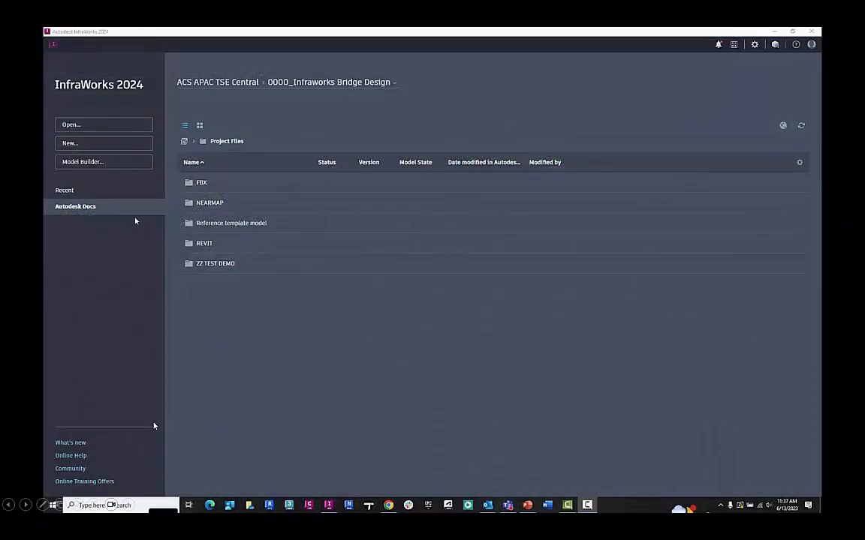
Start Model Builder and name the new model SYDNEY SPIT BRIDGE
{"action": "left_click", "coordinate": [81, 163]}
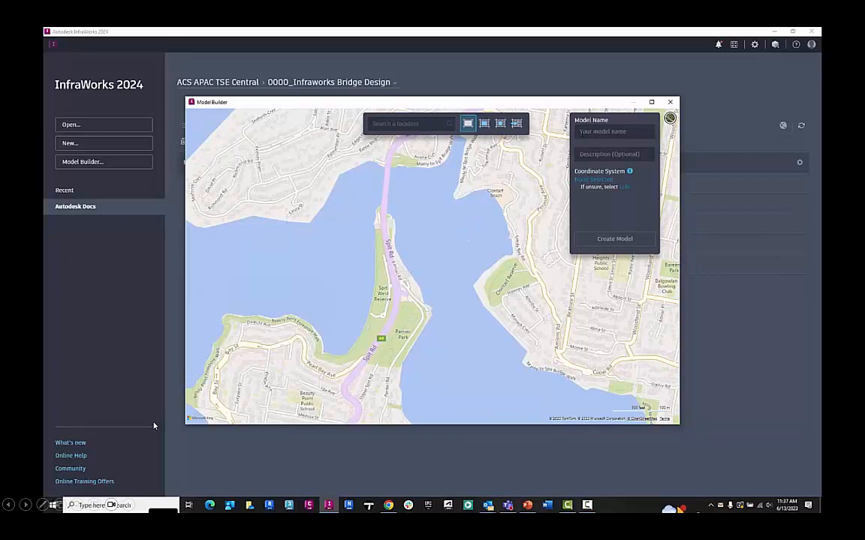
{"action": "type", "text": "SYDNEY S"}
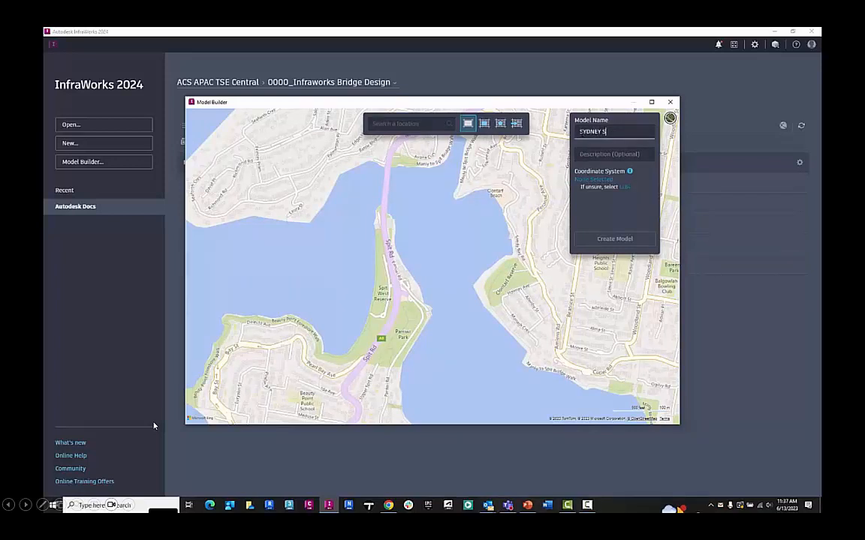
{"action": "type", "text": "PIT BRI"}
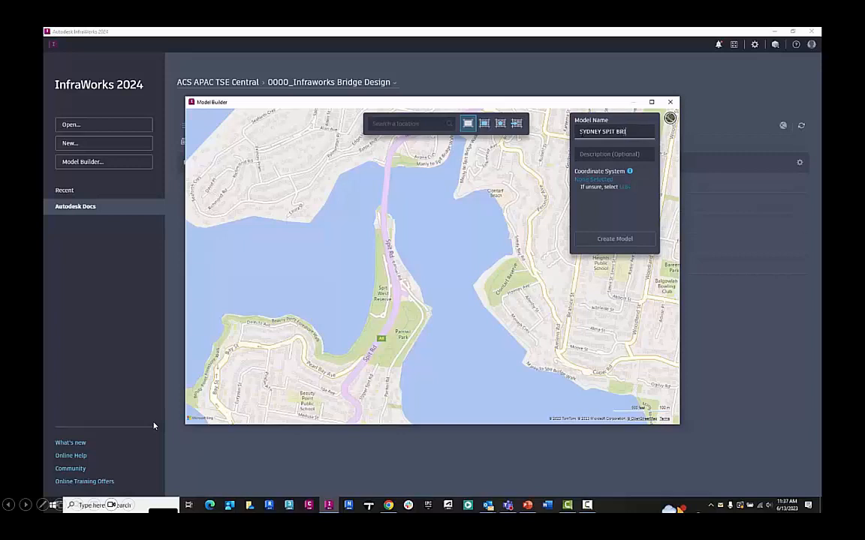
{"action": "type", "text": "DGE"}
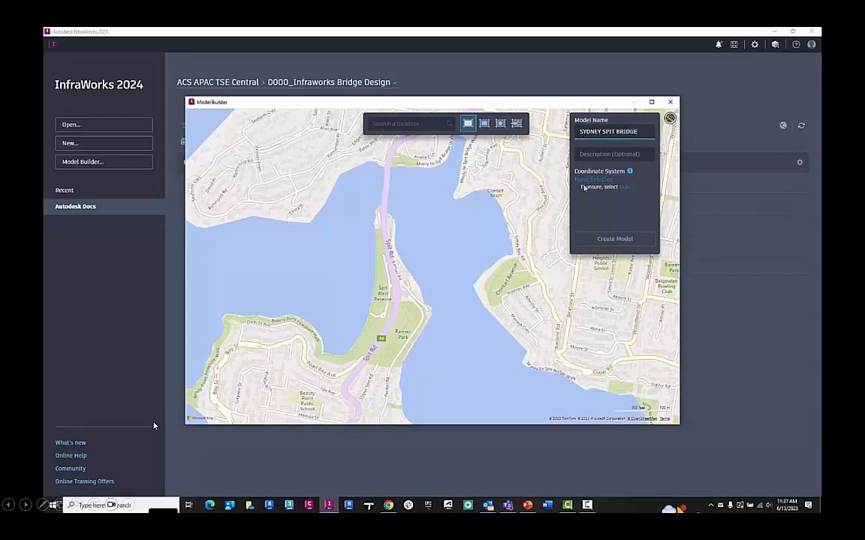
Choose MGA2020-56 (Map Grid of Australia Zone 56) from the Australia category as the coordinate system
{"action": "left_click", "coordinate": [601, 186]}
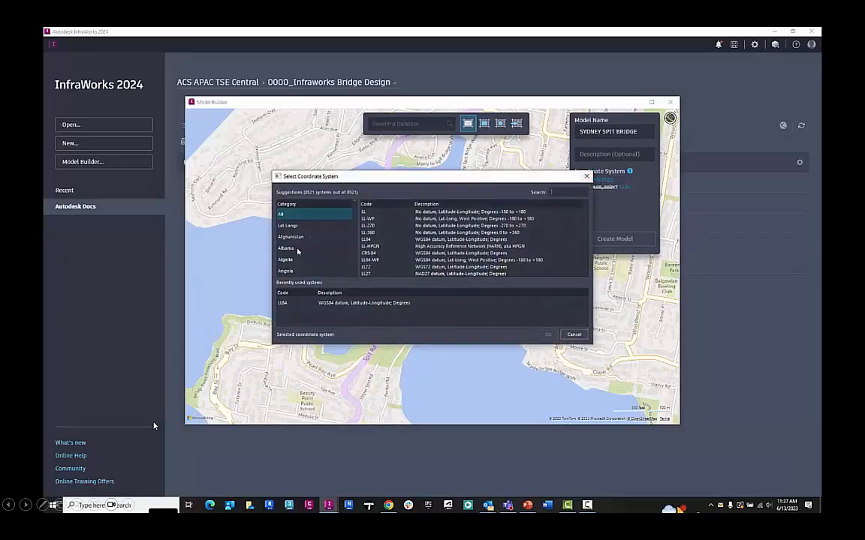
{"action": "scroll", "scroll_direction": "down", "scroll_amount": 3}
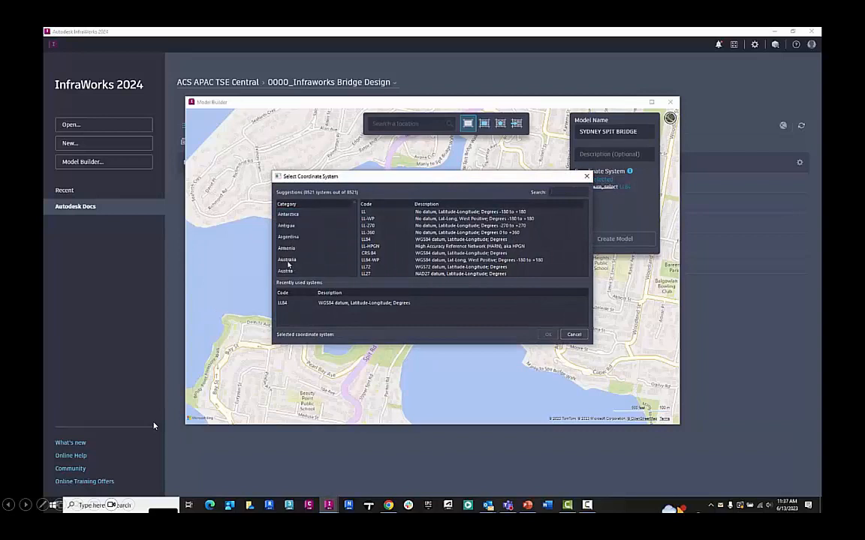
{"action": "left_click", "coordinate": [287, 258]}
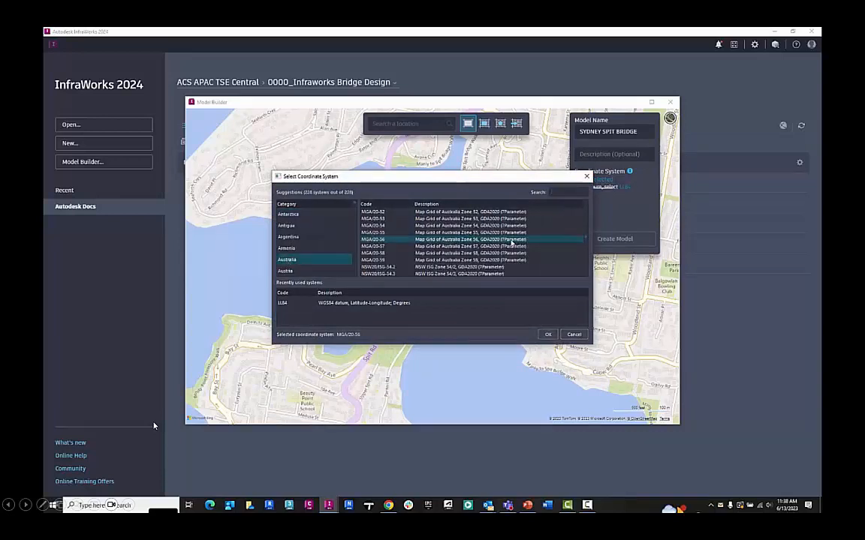
{"action": "left_click", "coordinate": [546, 333]}
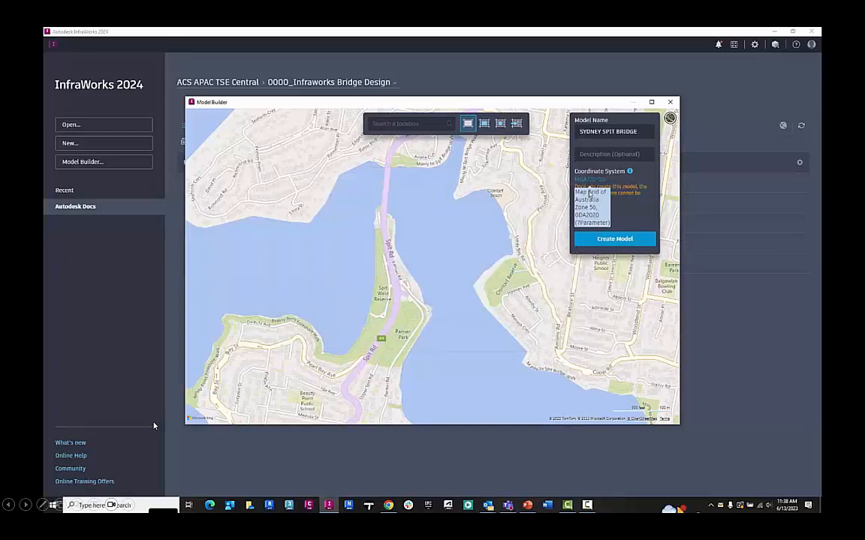
{"action": "mouse_move", "coordinate": [484, 123]}
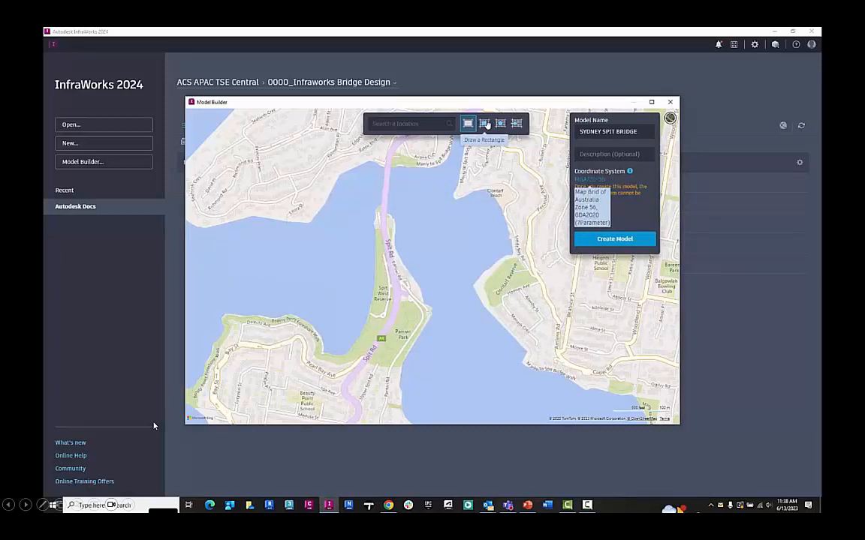
{"action": "mouse_move", "coordinate": [517, 123]}
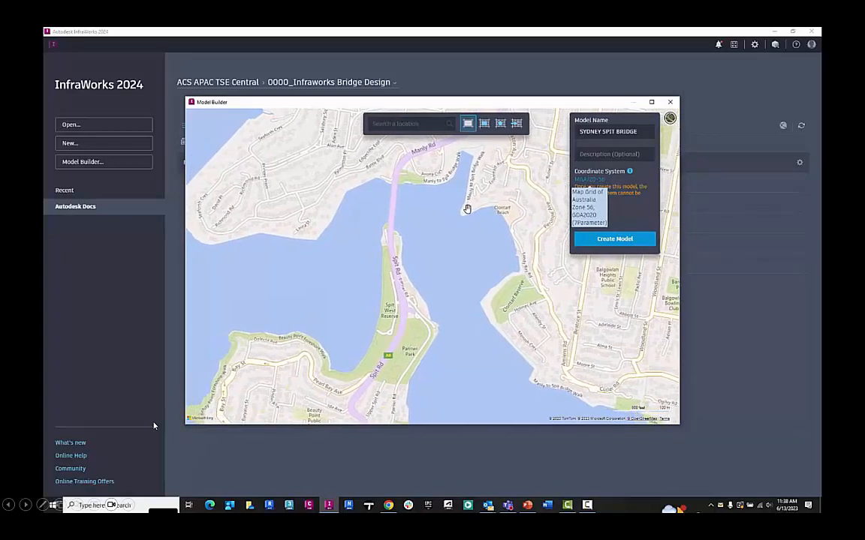
Create the model for the chosen area, acknowledge the preparing notice and close Model Builder
{"action": "left_click", "coordinate": [615, 239]}
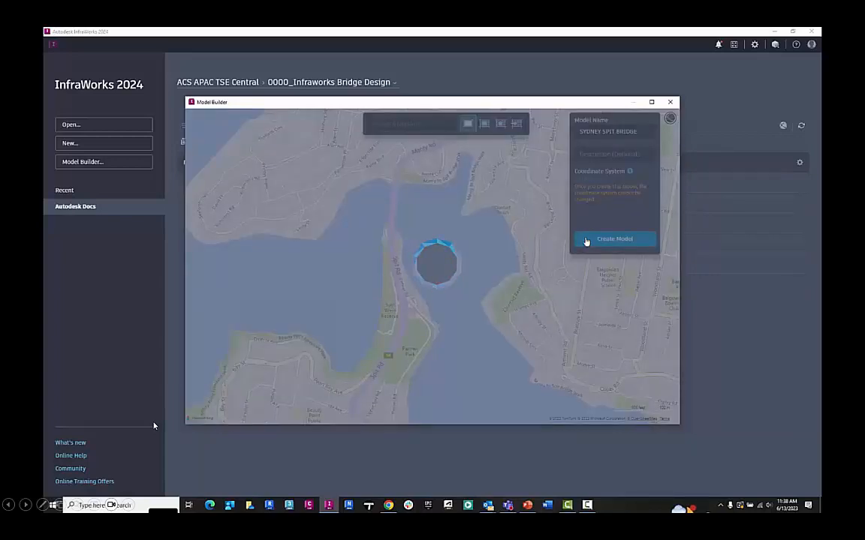
{"action": "left_click", "coordinate": [615, 238]}
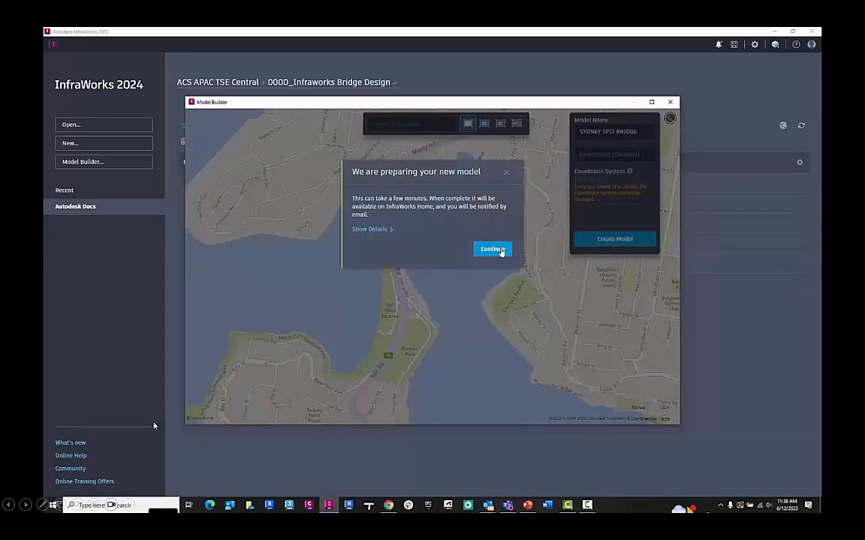
{"action": "left_click", "coordinate": [493, 249]}
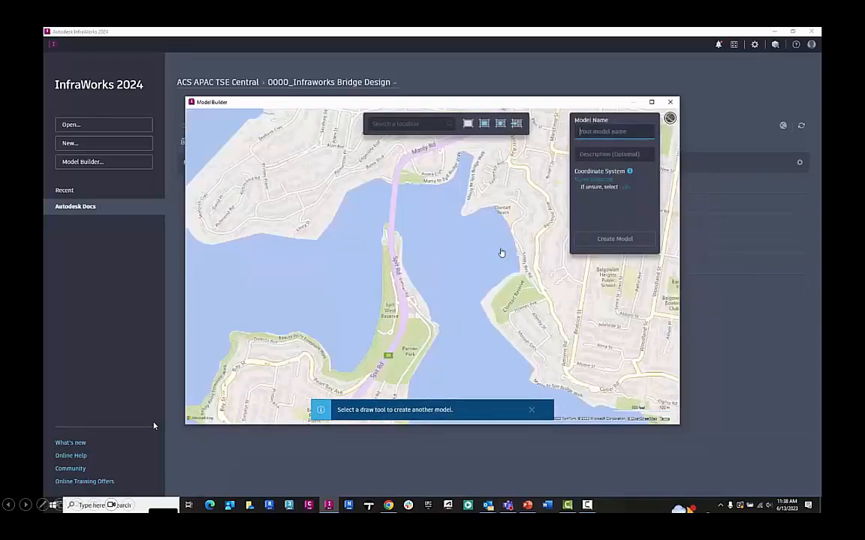
{"action": "mouse_move", "coordinate": [725, 357]}
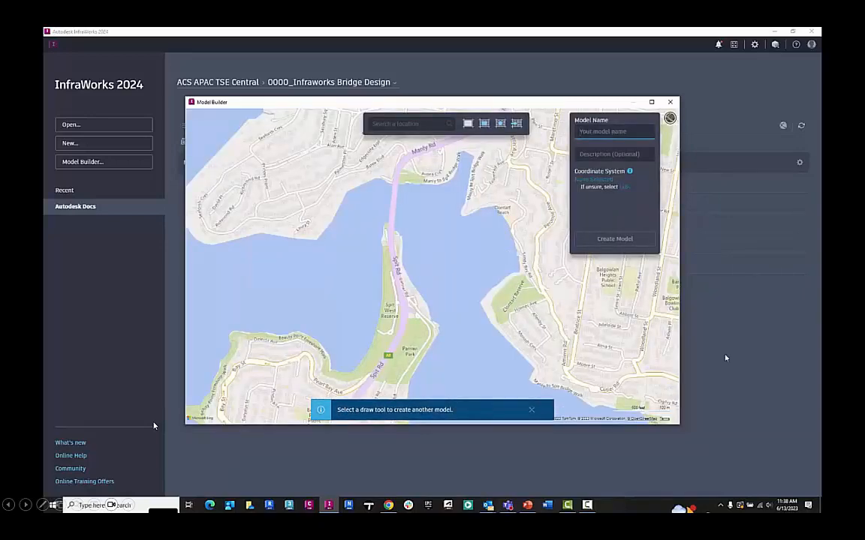
{"action": "left_click", "coordinate": [670, 102]}
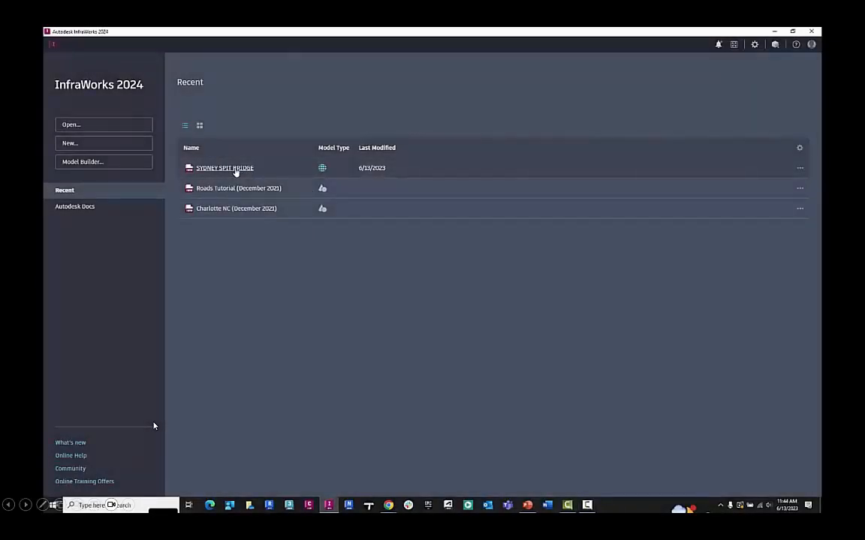
Load the SYDNEY SPIT BRIDGE model from Recent, choosing its storage location
{"action": "left_click", "coordinate": [82, 162]}
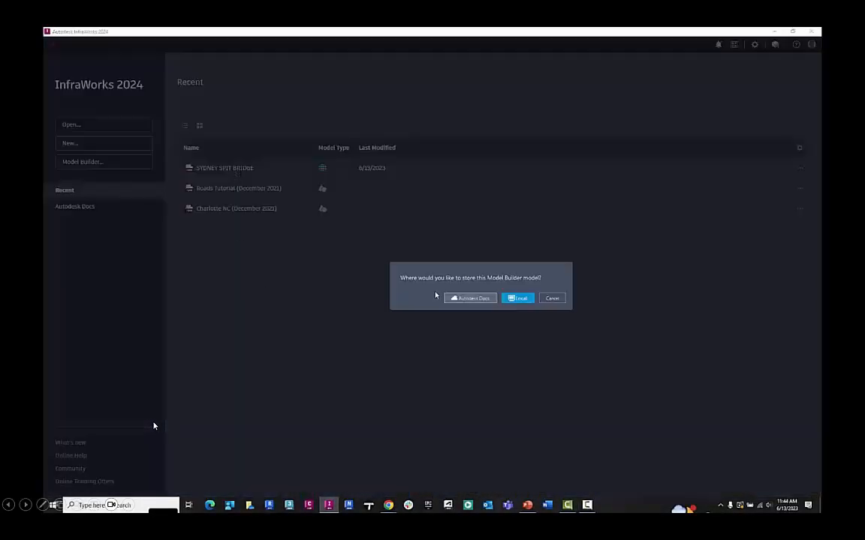
{"action": "left_click", "coordinate": [552, 297]}
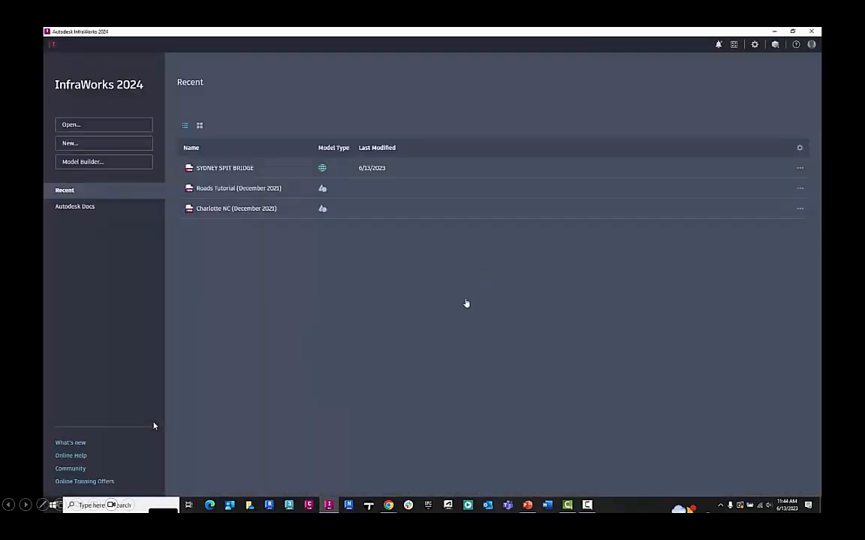
{"action": "left_click", "coordinate": [76, 207]}
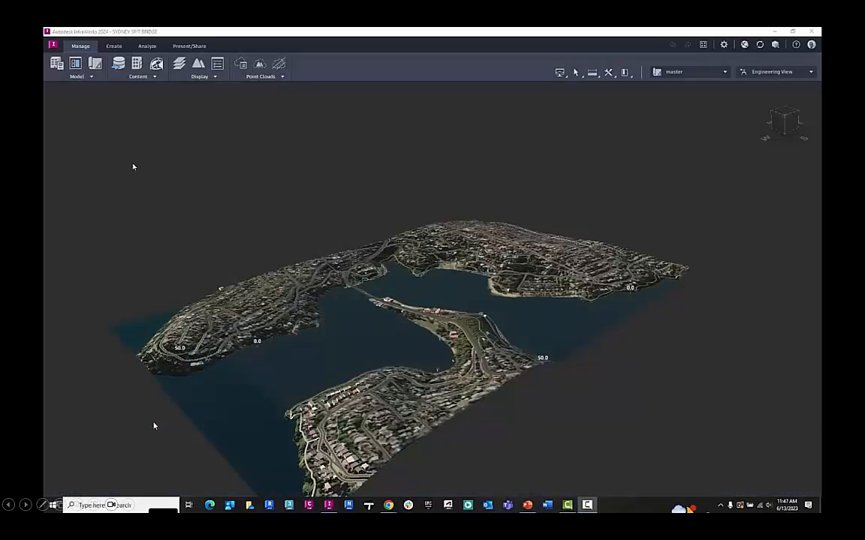
In Model Properties keep MGA2020-56 for displayed coordinates and toggle Use Model Time on and off
{"action": "left_click", "coordinate": [57, 63]}
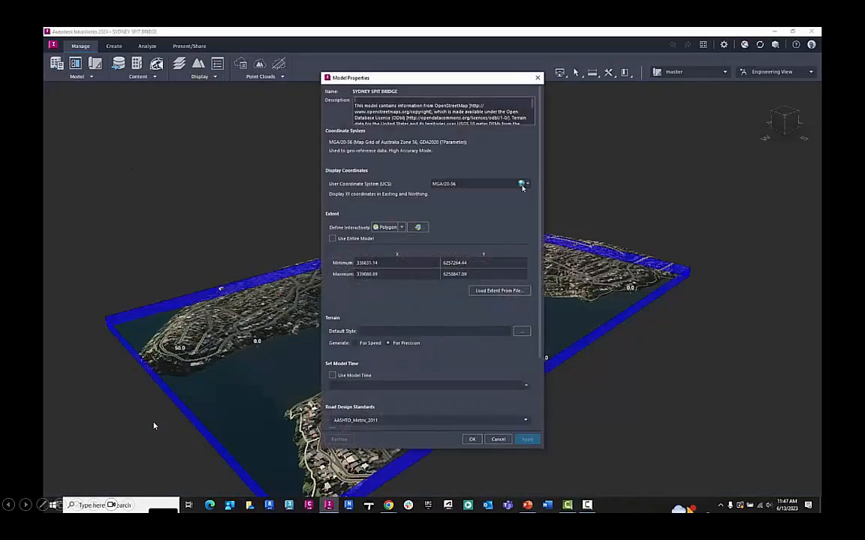
{"action": "left_click", "coordinate": [526, 183]}
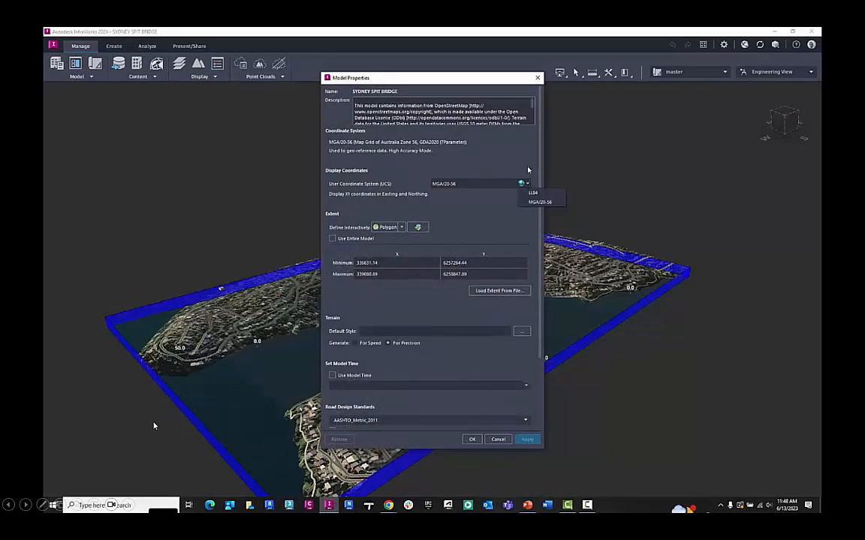
{"action": "left_click", "coordinate": [525, 183]}
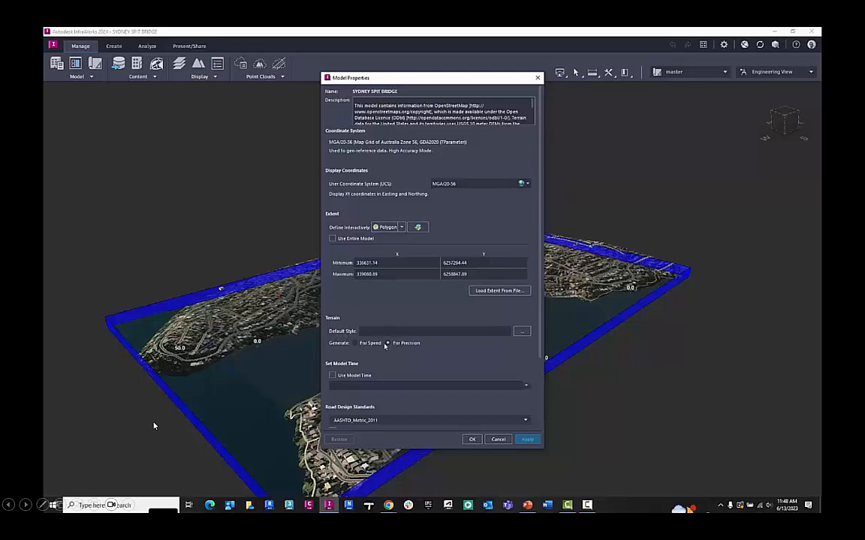
{"action": "scroll", "scroll_direction": "down", "scroll_amount": 3}
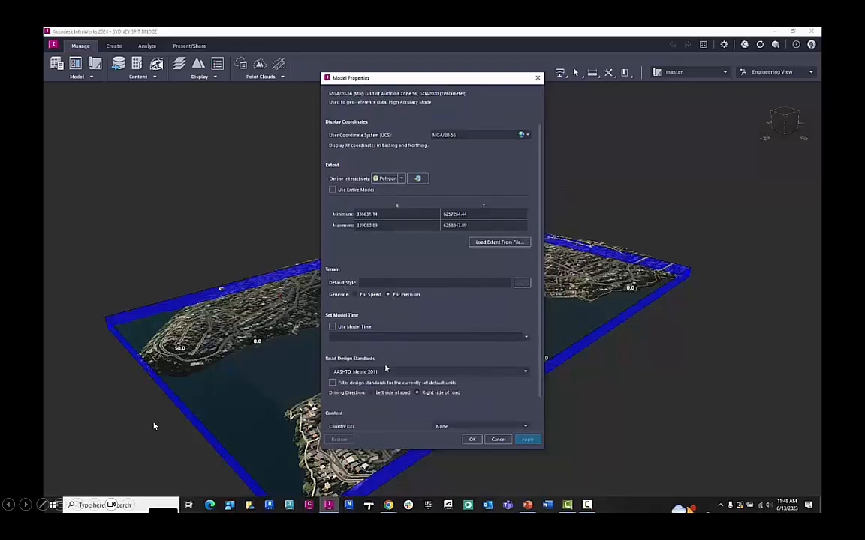
{"action": "left_click", "coordinate": [333, 327]}
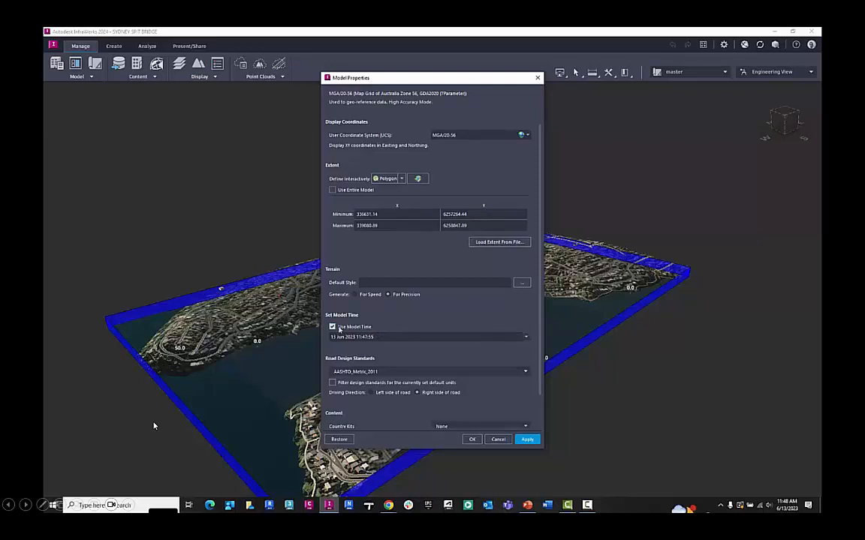
{"action": "left_click", "coordinate": [333, 327]}
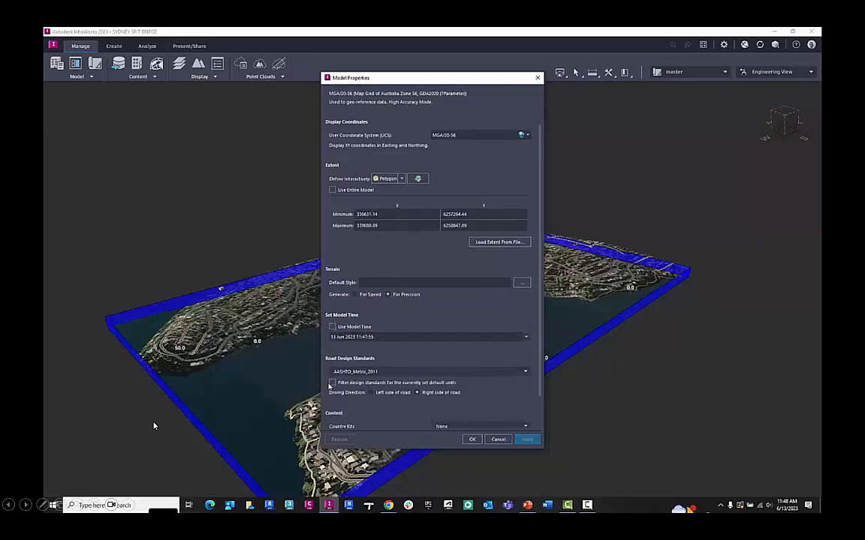
{"action": "left_click", "coordinate": [372, 393]}
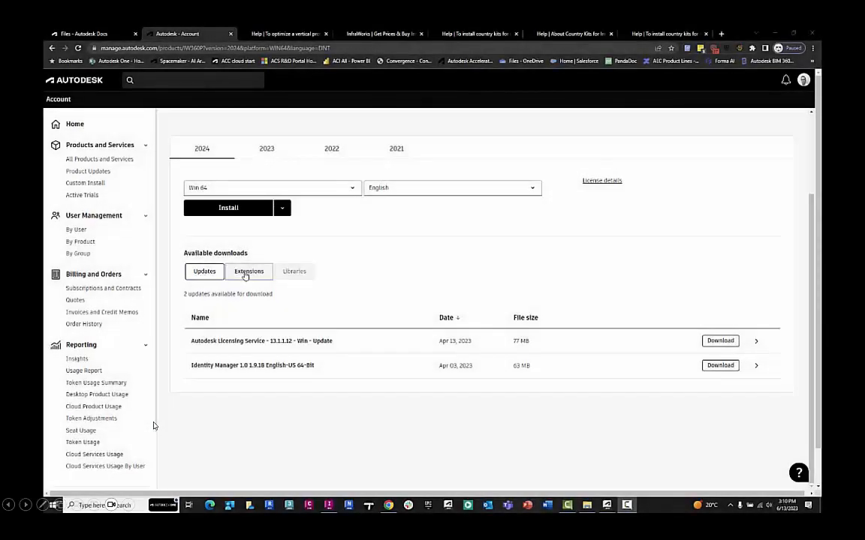
Browse the InfraWorks 2024 Country Kits libraries and then the downloadable extensions in Autodesk Account
{"action": "left_click", "coordinate": [249, 270]}
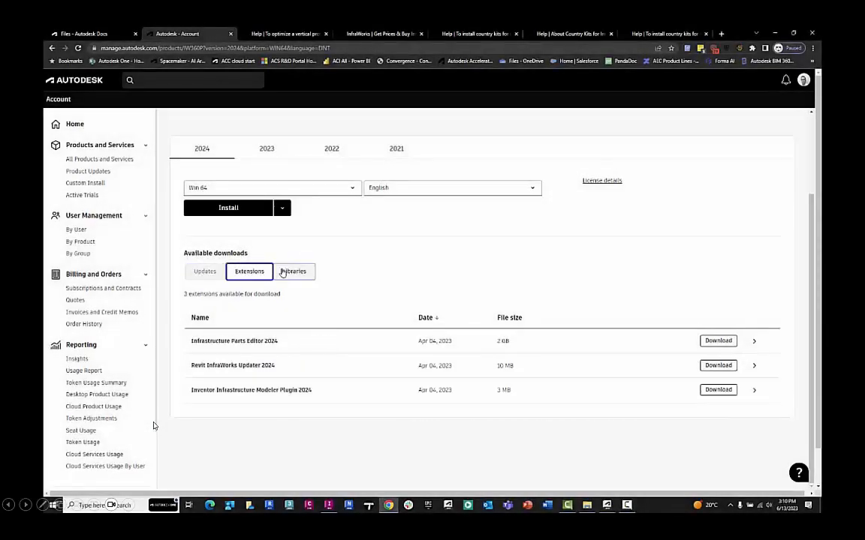
{"action": "left_click", "coordinate": [294, 270]}
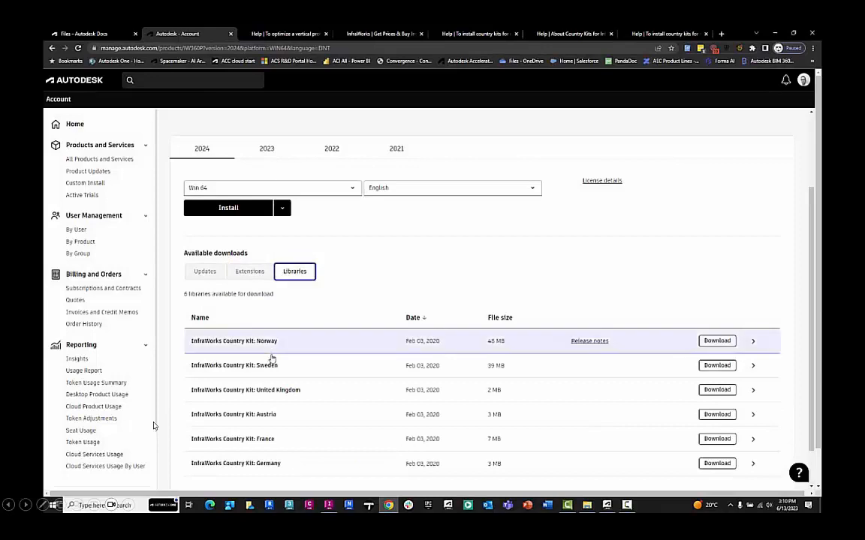
{"action": "scroll", "scroll_direction": "down", "scroll_amount": 3}
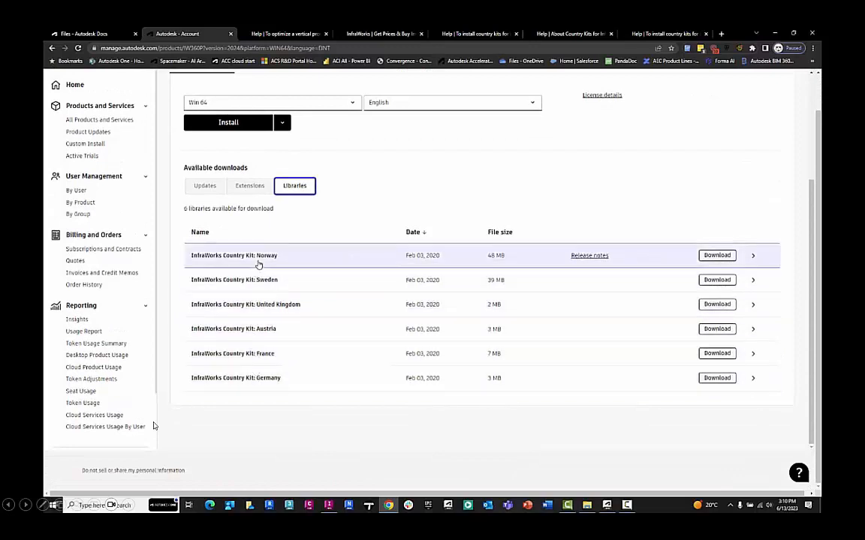
{"action": "left_click", "coordinate": [249, 231]}
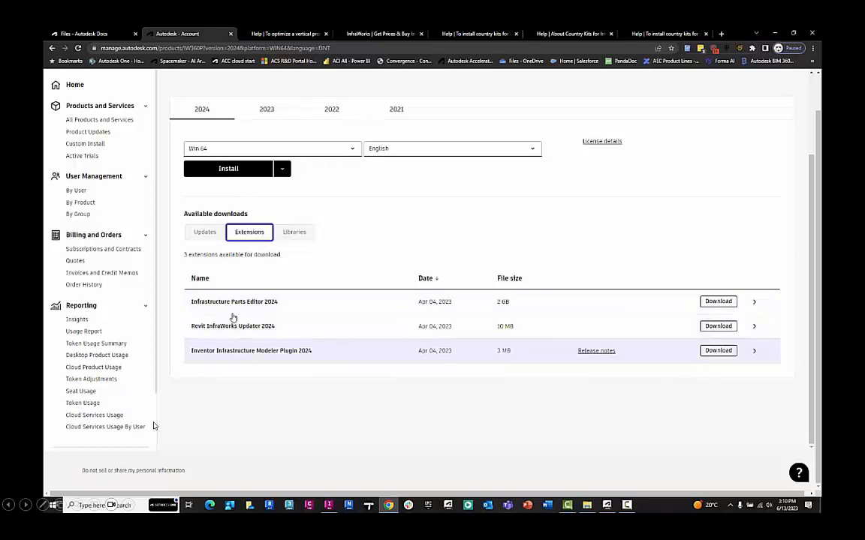
{"action": "left_click", "coordinate": [204, 231]}
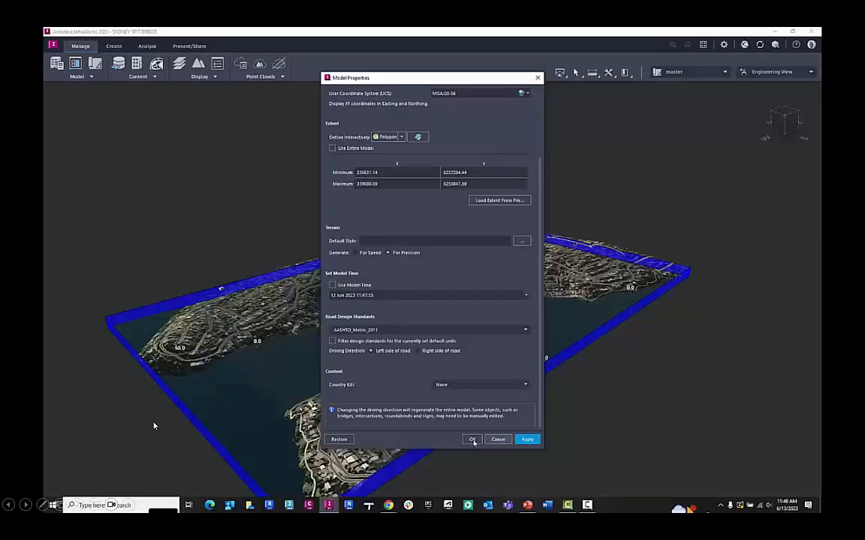
Close Model Properties and show the feature layers in Model Explorer
{"action": "left_click", "coordinate": [471, 438]}
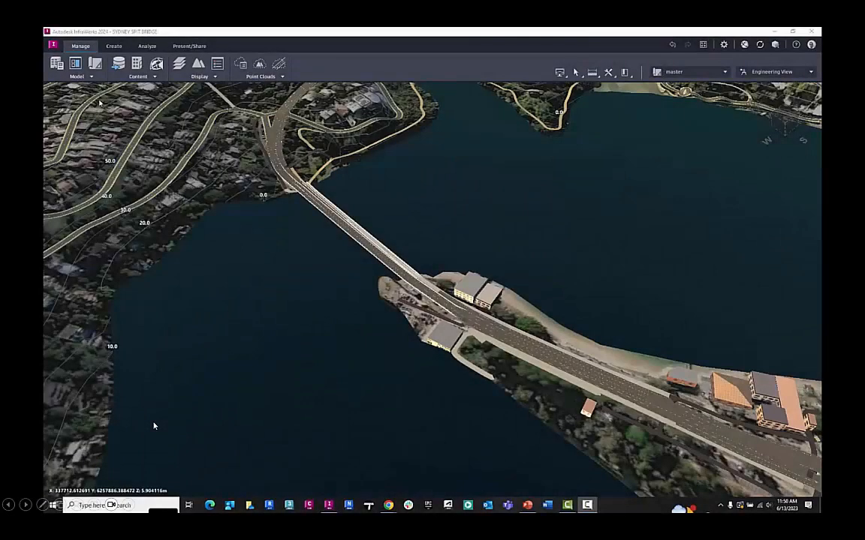
{"action": "mouse_move", "coordinate": [75, 63]}
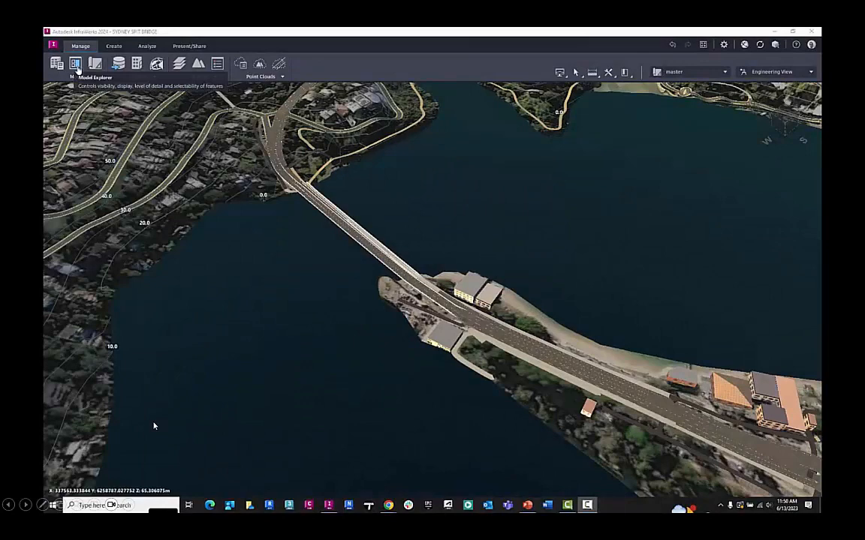
{"action": "left_click", "coordinate": [75, 63]}
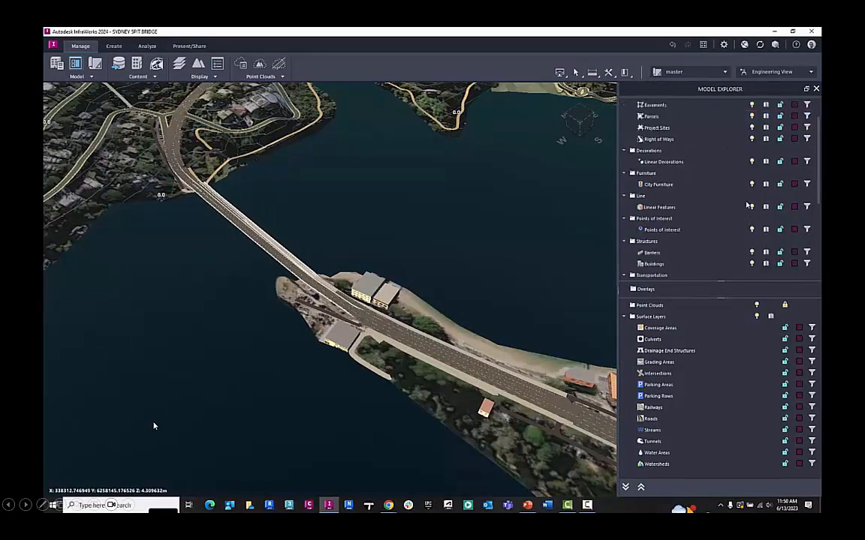
{"action": "scroll", "scroll_direction": "down", "scroll_amount": 3}
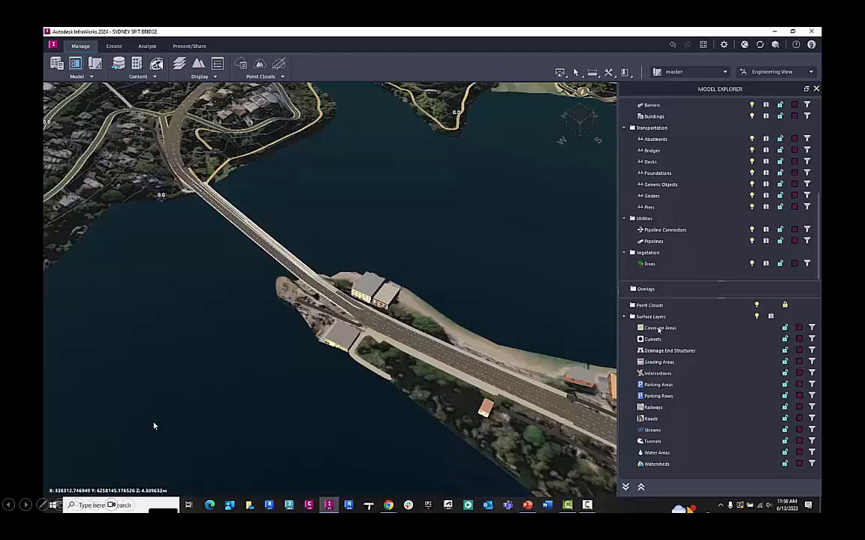
Select the Coverage Areas layer, zoom to the full model extent and orbit to inspect it
{"action": "left_click", "coordinate": [660, 327]}
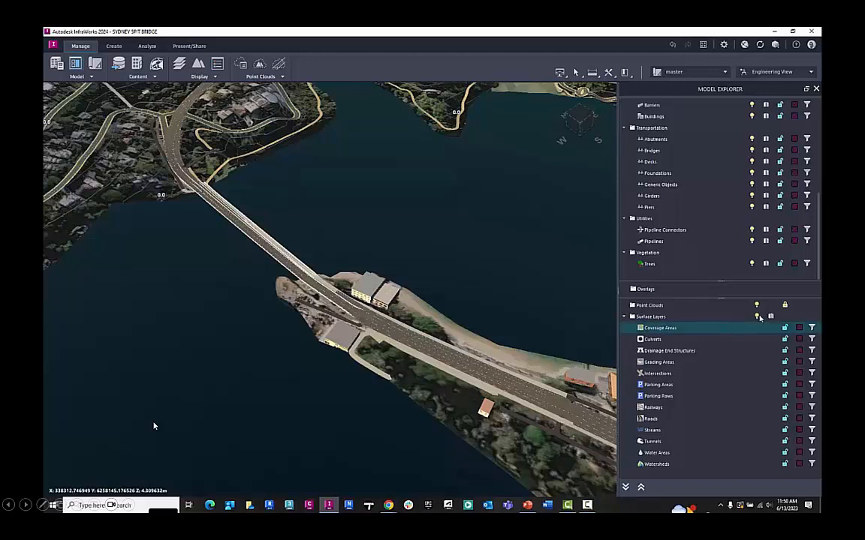
{"action": "left_click", "coordinate": [757, 315]}
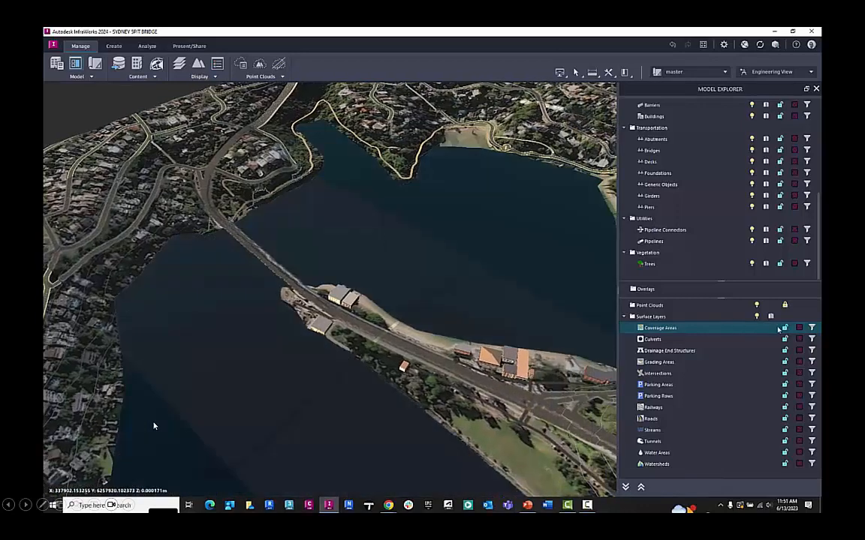
{"action": "left_click", "coordinate": [784, 327]}
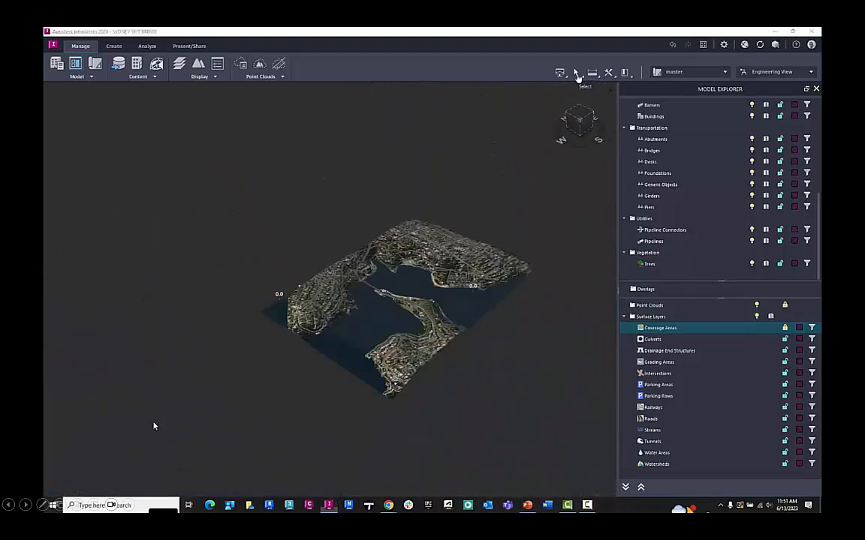
{"action": "left_click", "coordinate": [576, 72]}
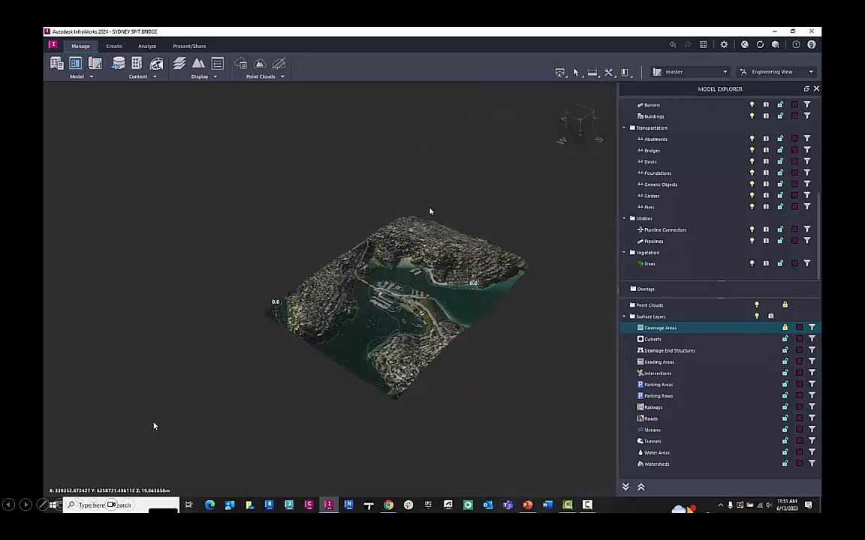
{"action": "scroll", "scroll_direction": "up", "scroll_amount": 3}
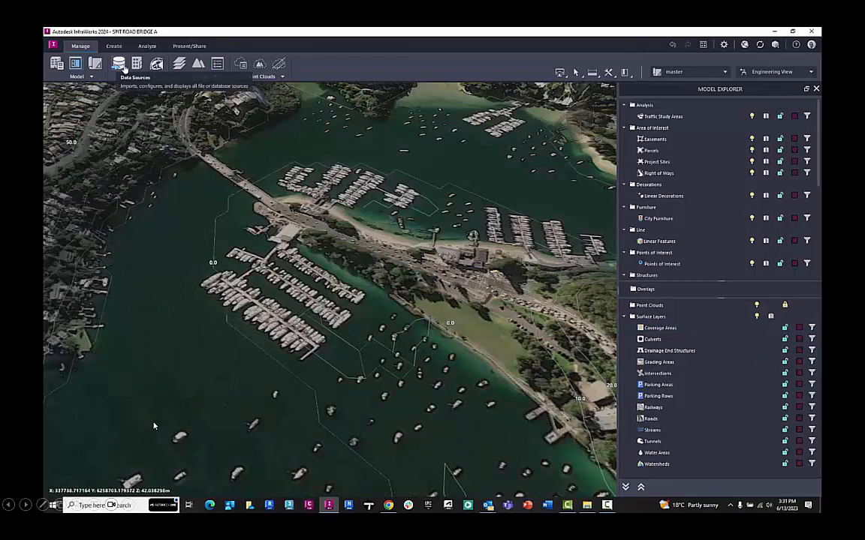
Remove the imagery data source under Ground Imagery in Data Sources, confirming with Yes
{"action": "left_click", "coordinate": [117, 63]}
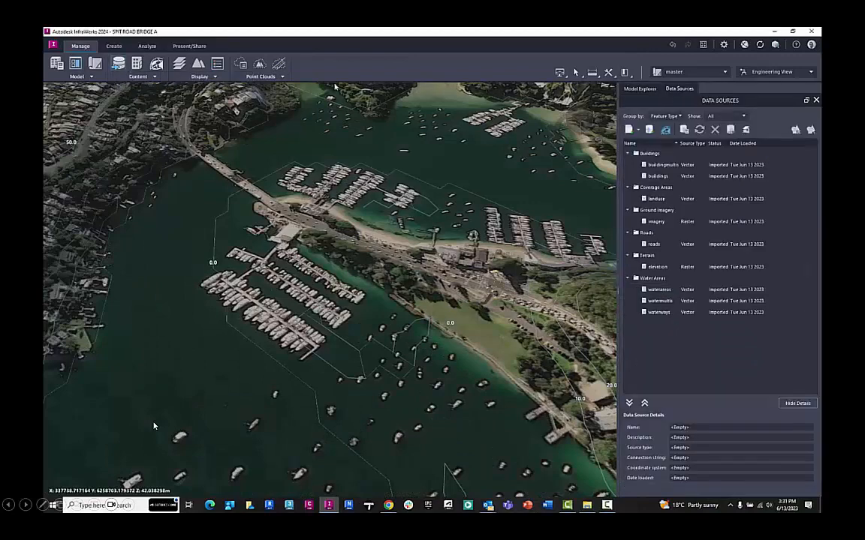
{"action": "left_click", "coordinate": [658, 221]}
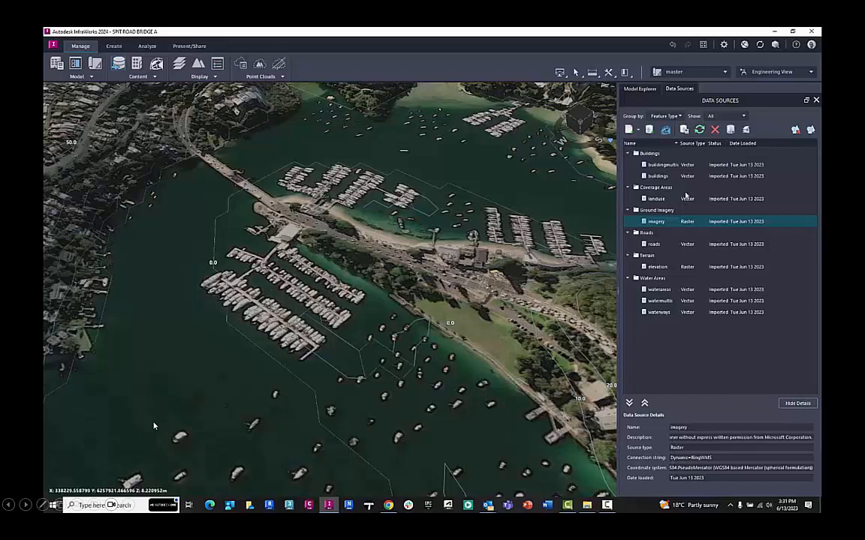
{"action": "left_click", "coordinate": [715, 129]}
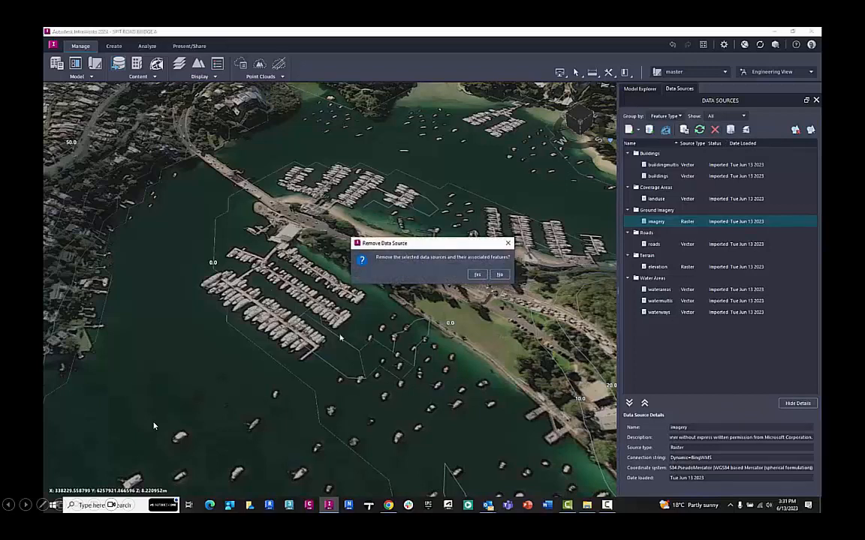
{"action": "left_click", "coordinate": [477, 274]}
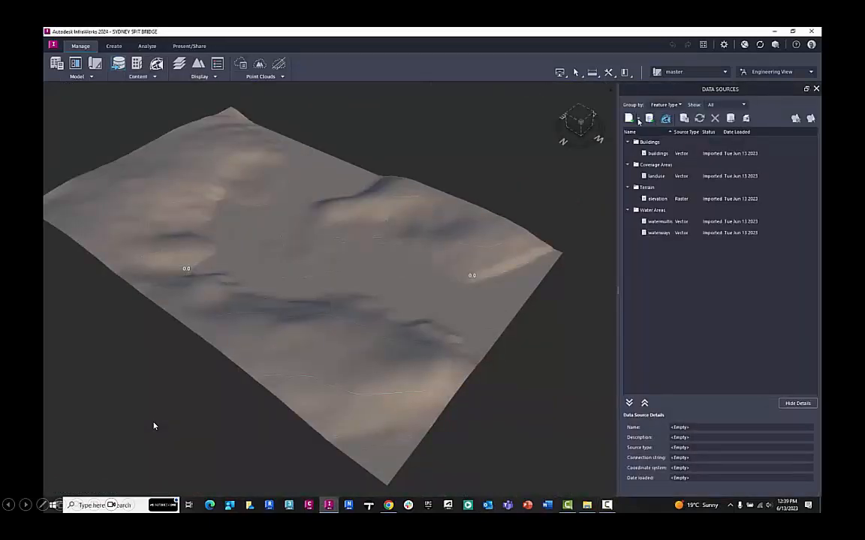
Add a raster file data source, importing the image from the project's raster folder
{"action": "left_click", "coordinate": [629, 117]}
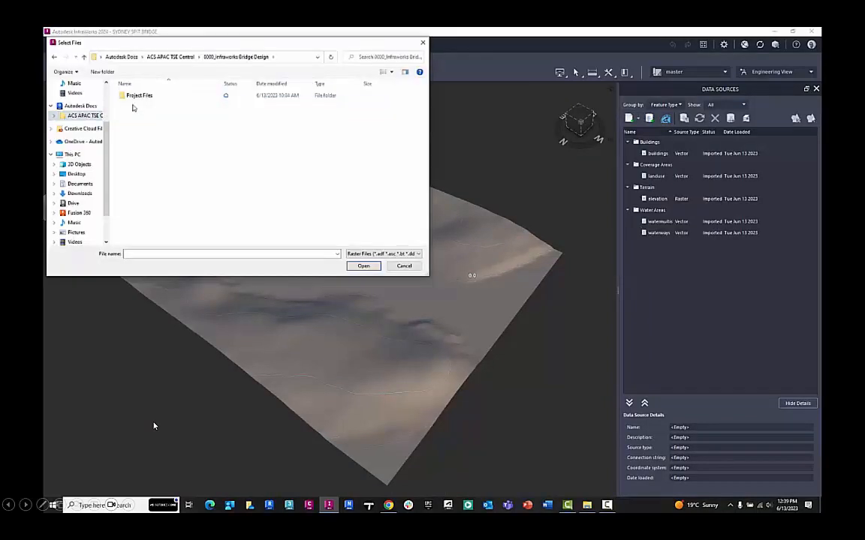
{"action": "double_click", "coordinate": [138, 96]}
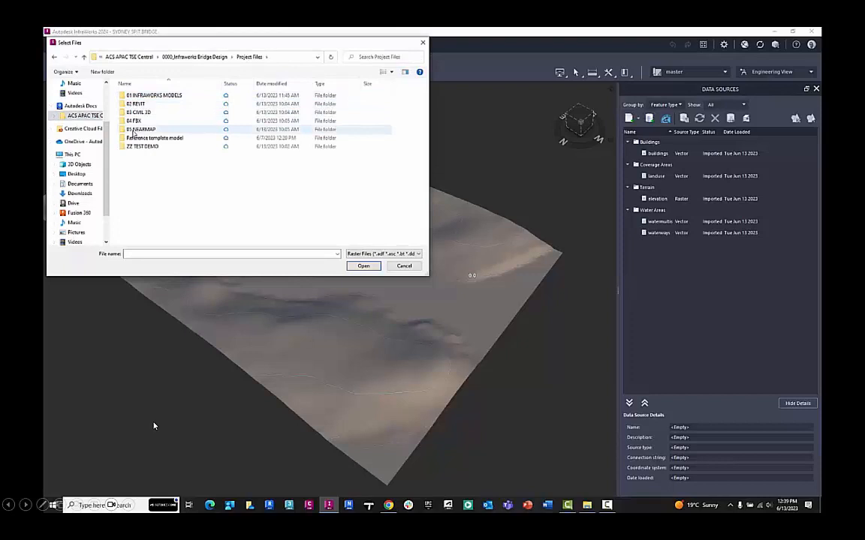
{"action": "double_click", "coordinate": [141, 129]}
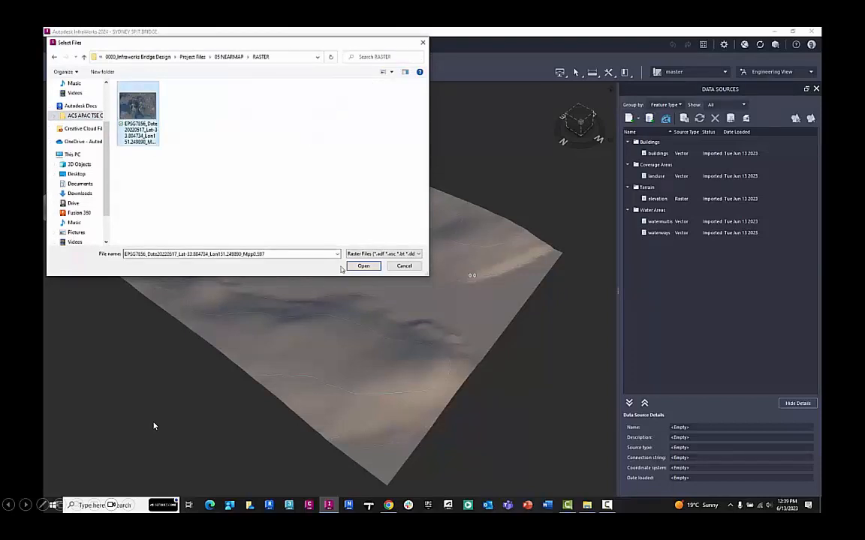
{"action": "left_click", "coordinate": [364, 266]}
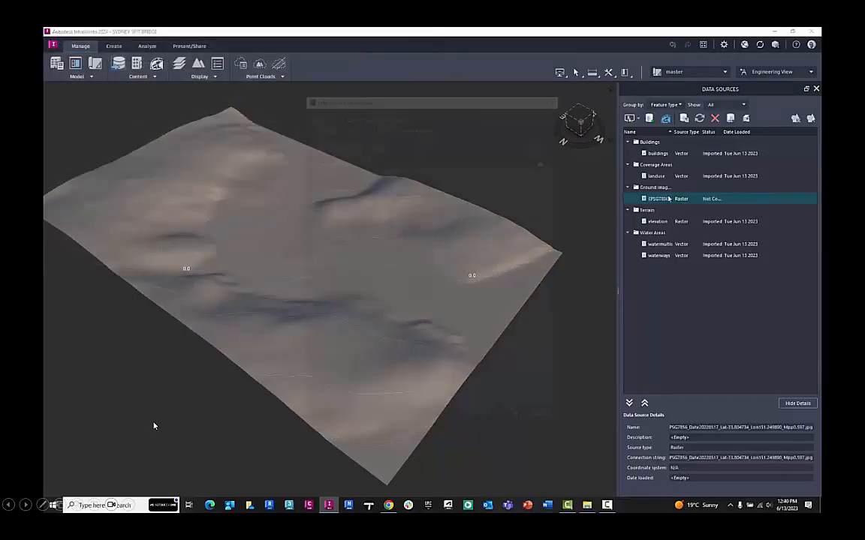
Configure the new raster source as Ground Imagery and assign its coordinate system
{"action": "double_click", "coordinate": [657, 198]}
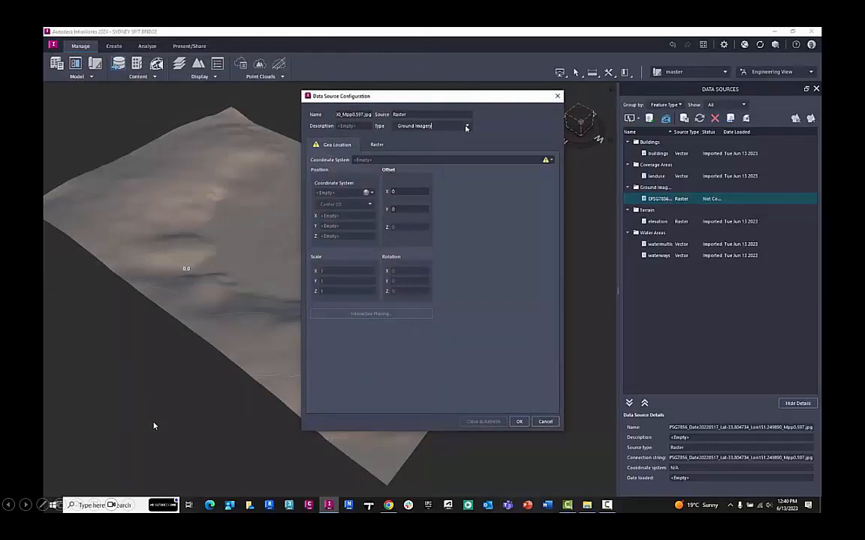
{"action": "left_click", "coordinate": [467, 126]}
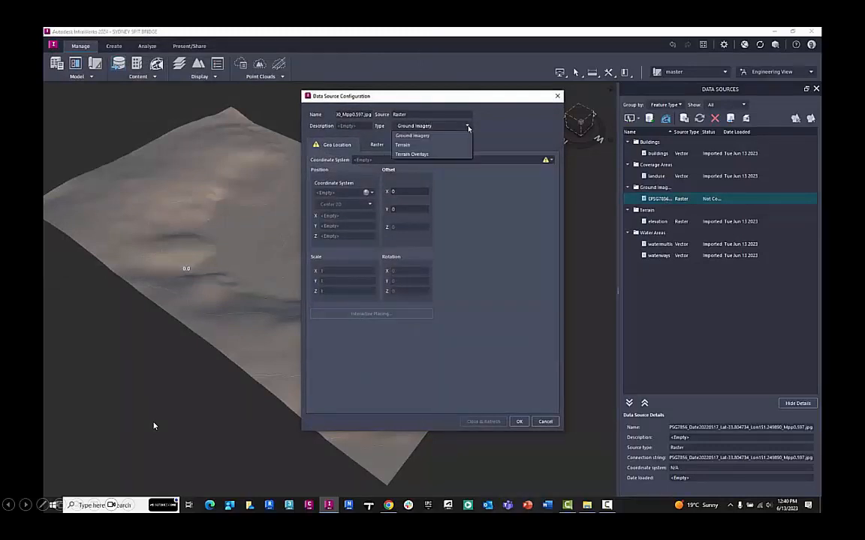
{"action": "left_click", "coordinate": [411, 135]}
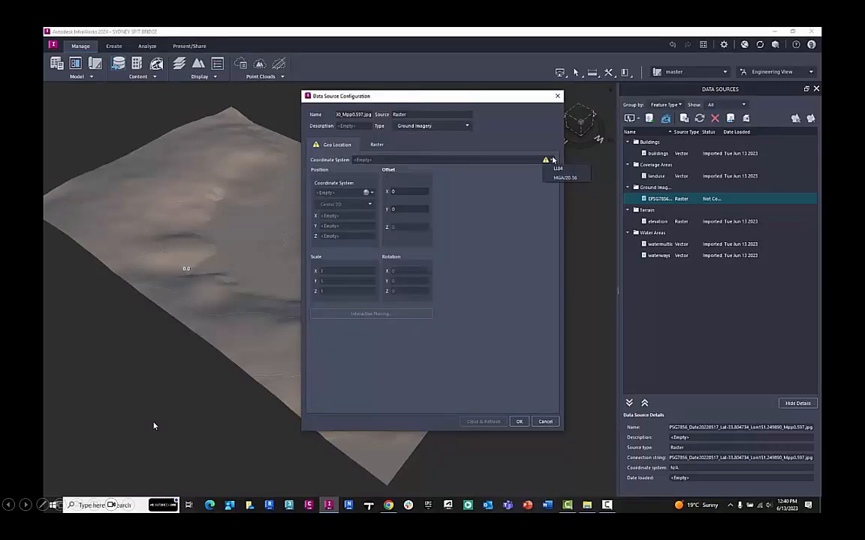
{"action": "left_click", "coordinate": [564, 178]}
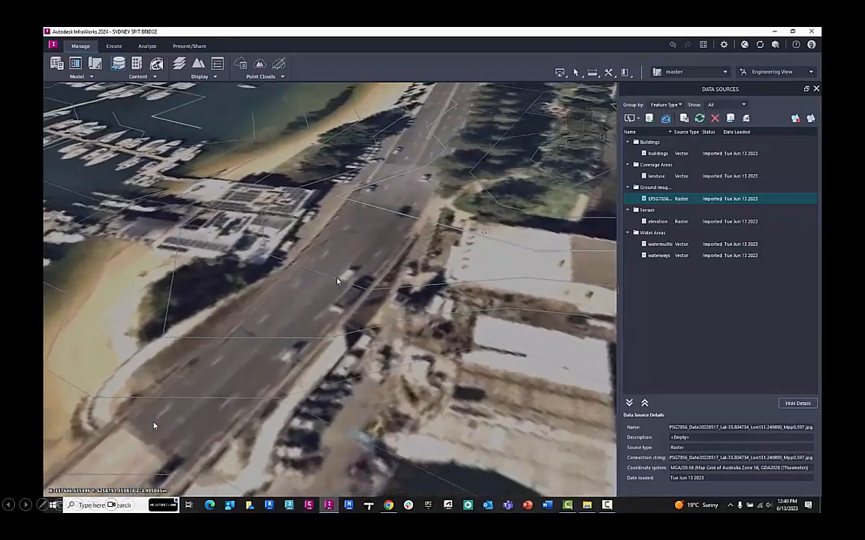
Pull the view back to see the new raster imagery draped over the whole harbour model
{"action": "left_click_drag", "start_coordinate": [336, 283], "coordinate": [537, 261]}
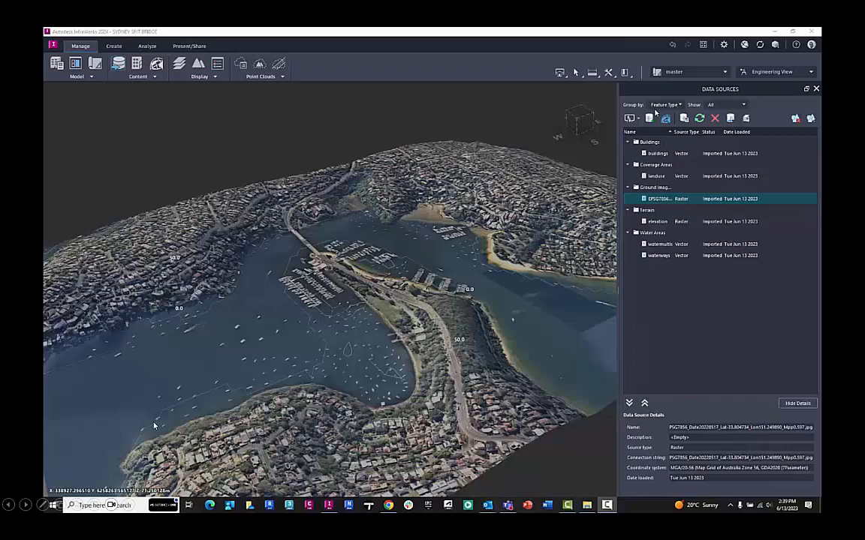
{"action": "mouse_move", "coordinate": [758, 45]}
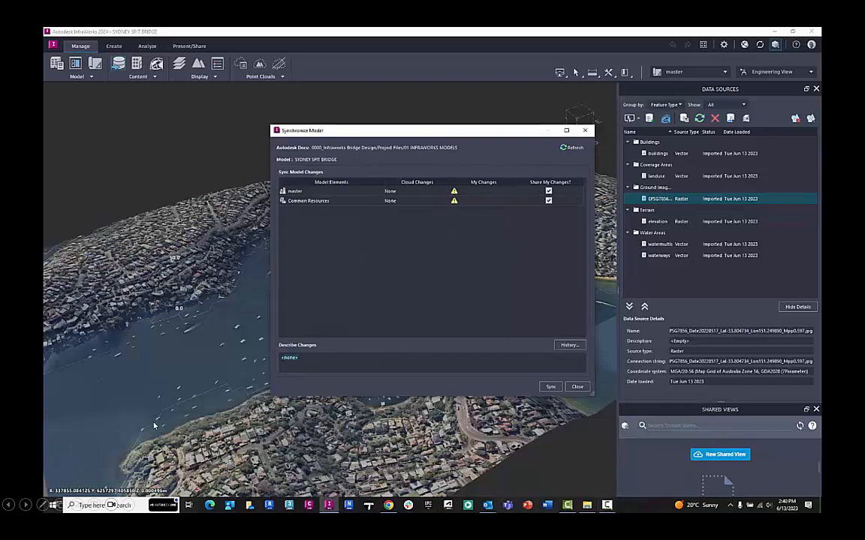
Sync the SYDNEY SPIT BRIDGE model to the cloud and go to its Autodesk Docs folder
{"action": "left_click", "coordinate": [549, 387]}
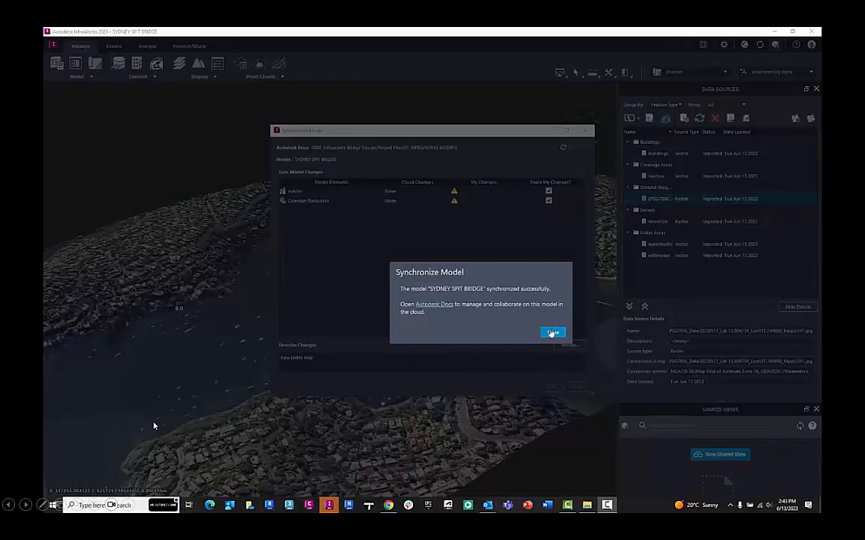
{"action": "left_click", "coordinate": [553, 334]}
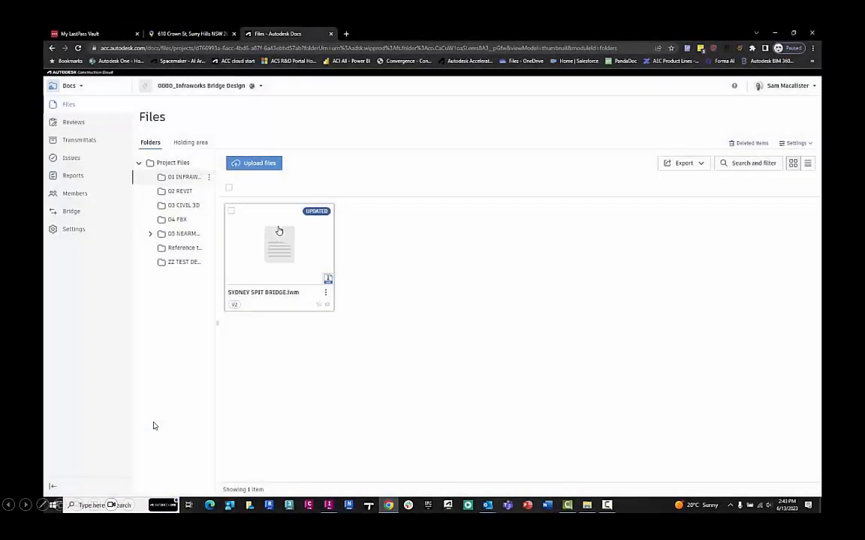